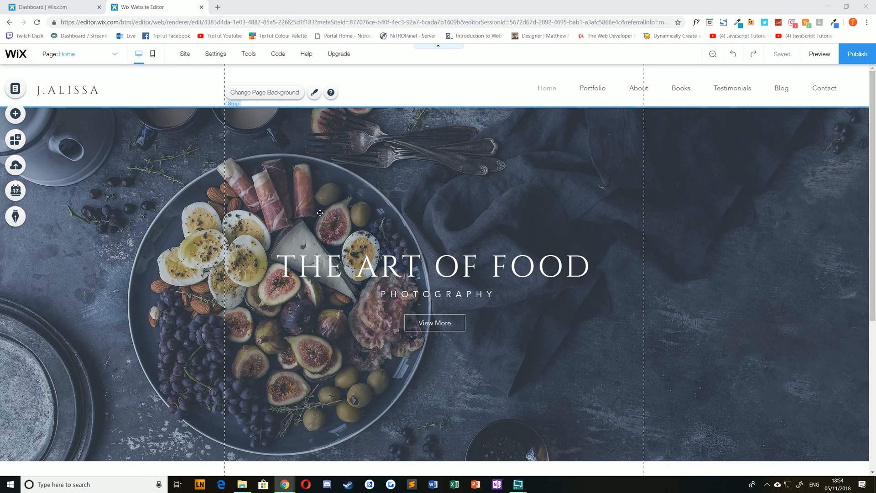
pyautogui.moveTo(668, 332)
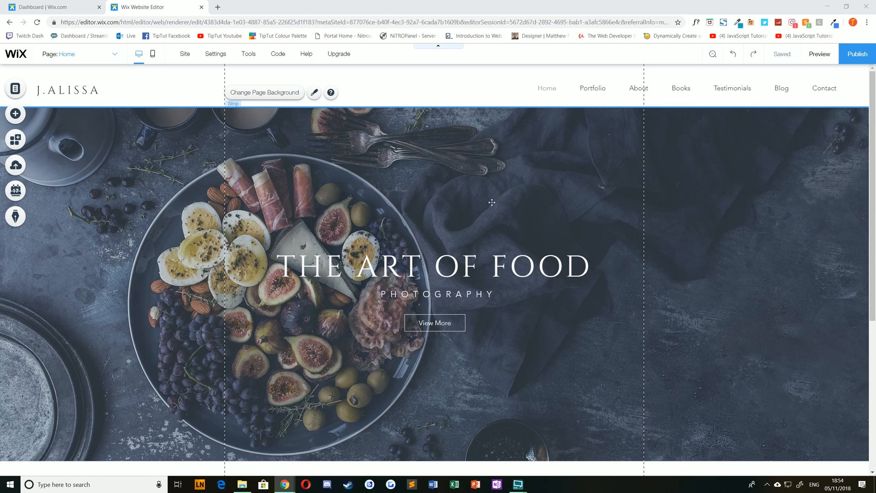
# Switch the page background to a plain colour, trying a yellow swatch first.
pyautogui.scroll(-3)
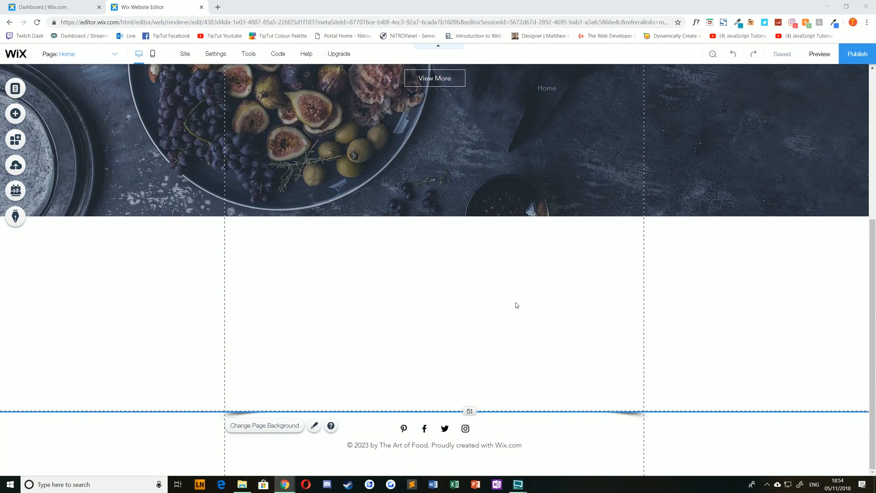
pyautogui.moveTo(525, 327)
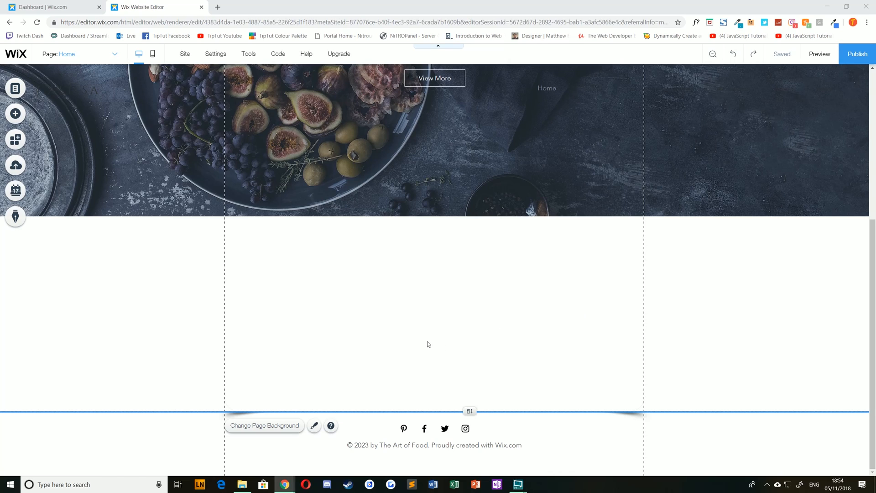
pyautogui.moveTo(372, 275)
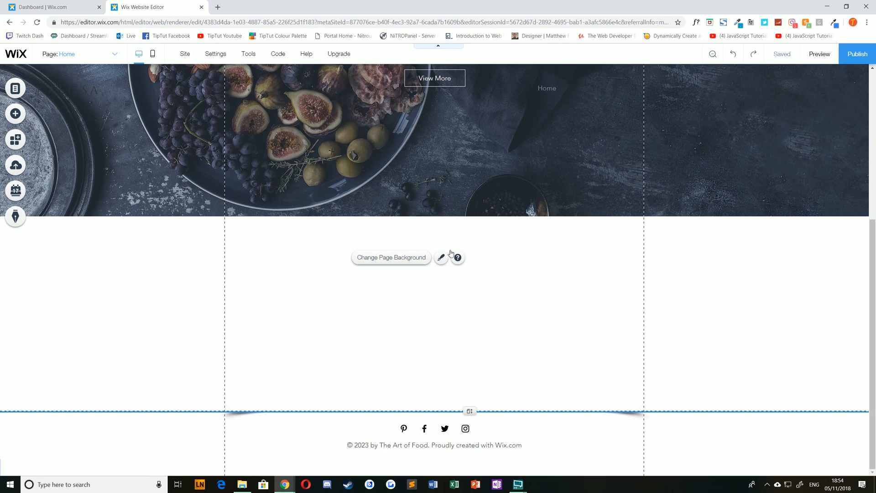
pyautogui.moveTo(449, 278)
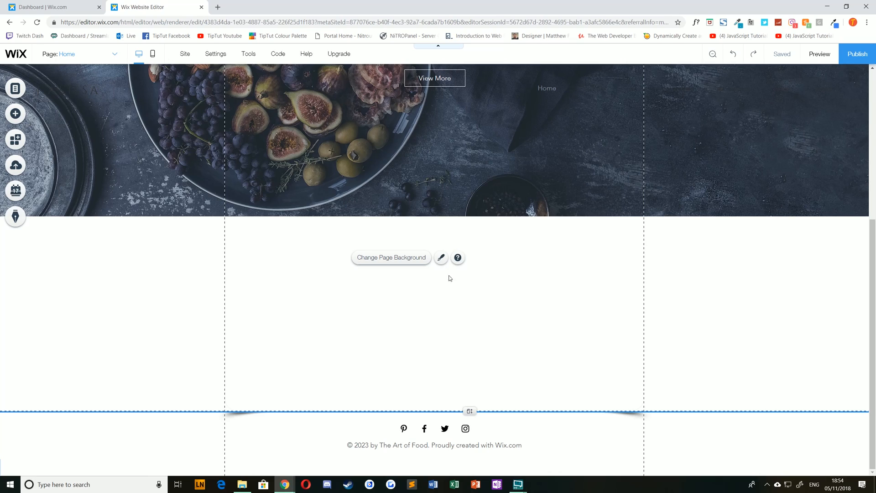
pyautogui.click(391, 257)
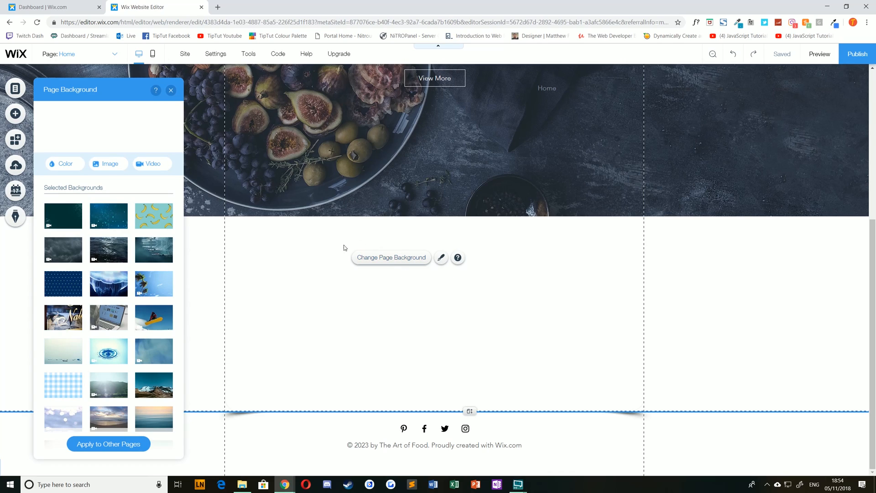
pyautogui.click(62, 164)
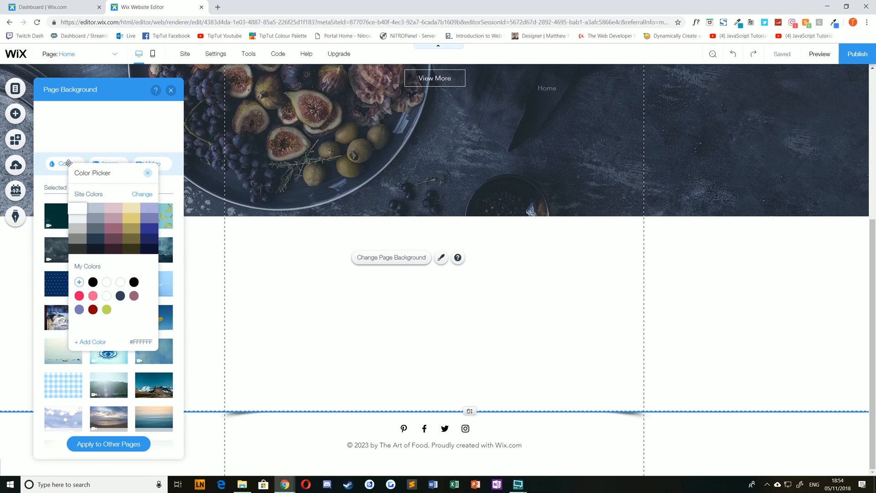
pyautogui.click(131, 218)
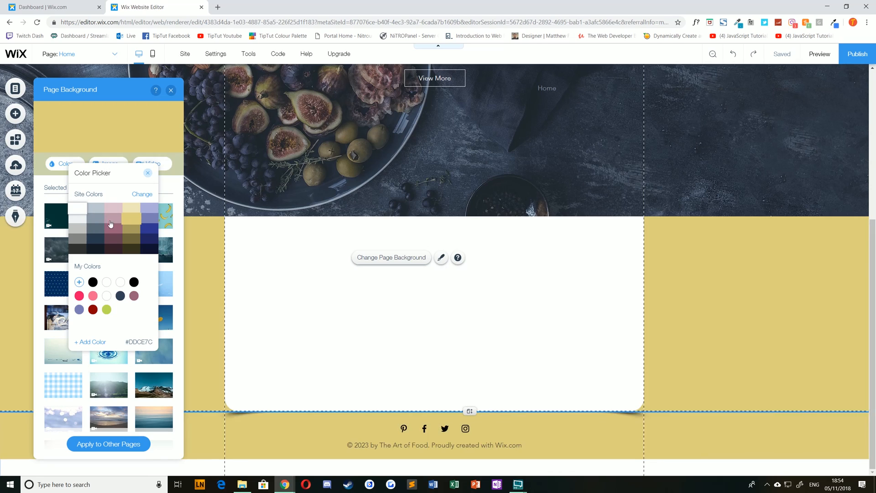
# Add a custom muted grey-teal colour (#7A9499) to My Colors and apply it as the background.
pyautogui.click(138, 236)
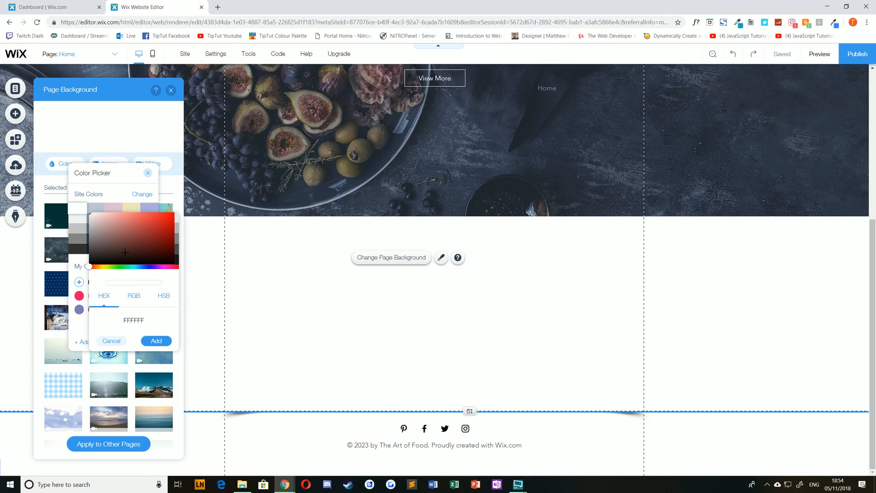
pyautogui.click(136, 266)
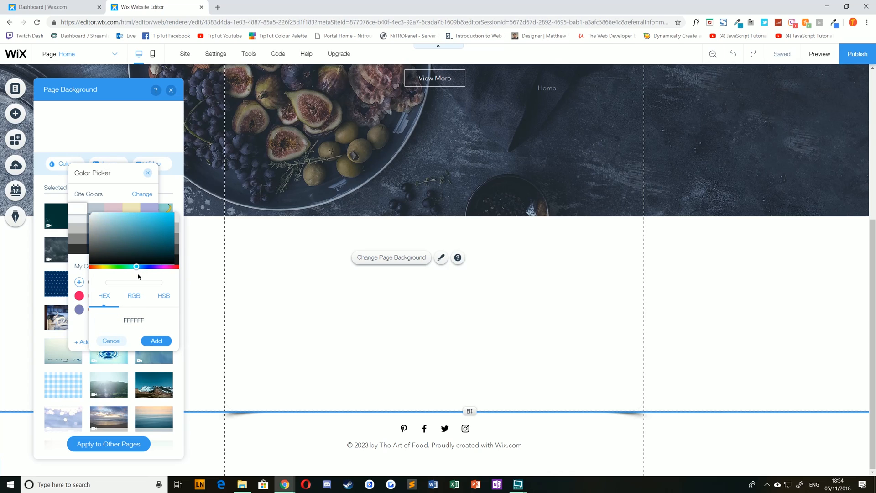
pyautogui.click(105, 233)
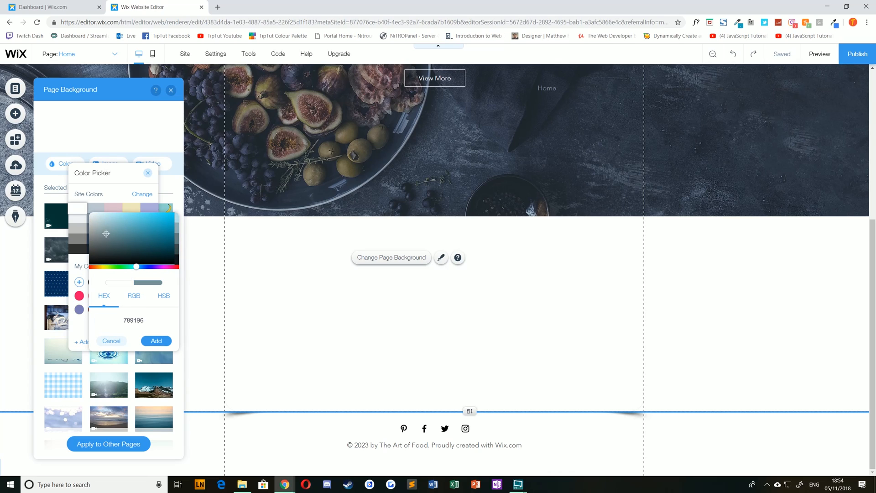
pyautogui.click(155, 340)
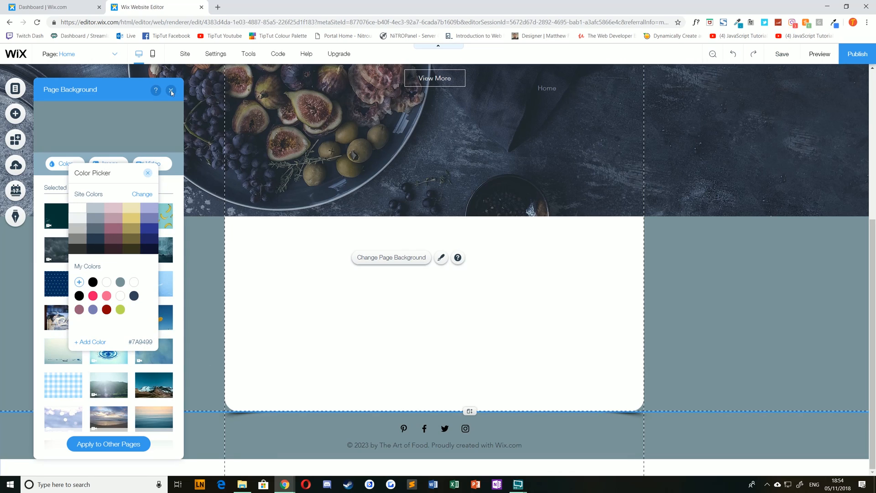
pyautogui.click(148, 172)
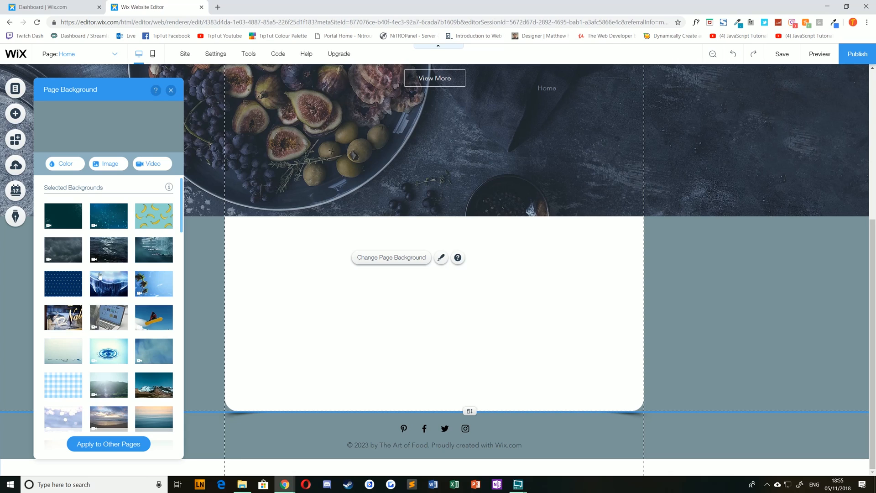
# Apply the banana preset, then the dark water video preset, and preview the site.
pyautogui.click(153, 215)
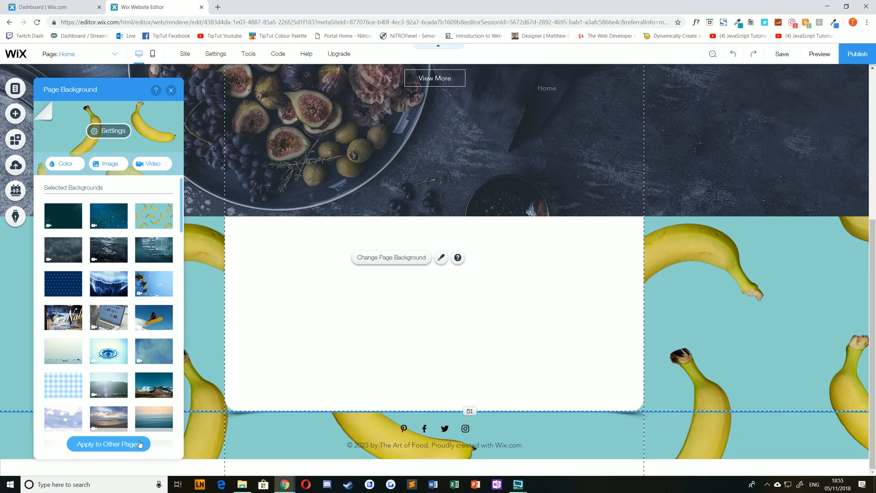
pyautogui.moveTo(108, 250)
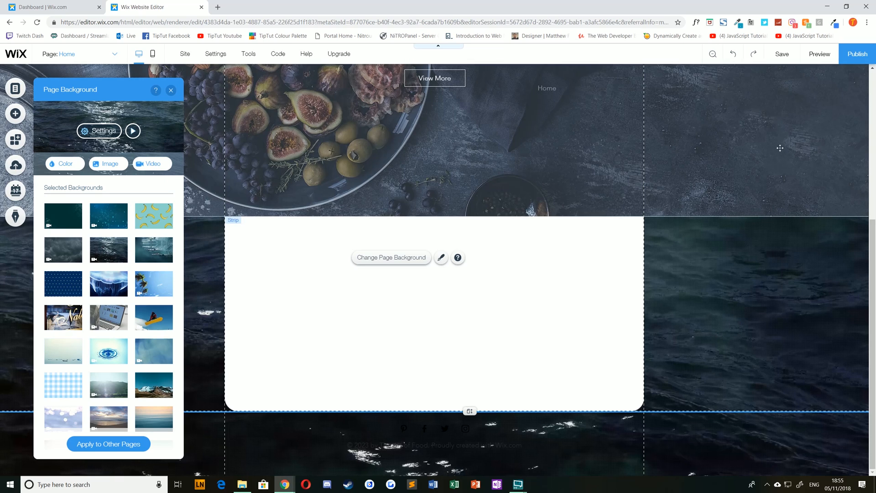
pyautogui.click(819, 53)
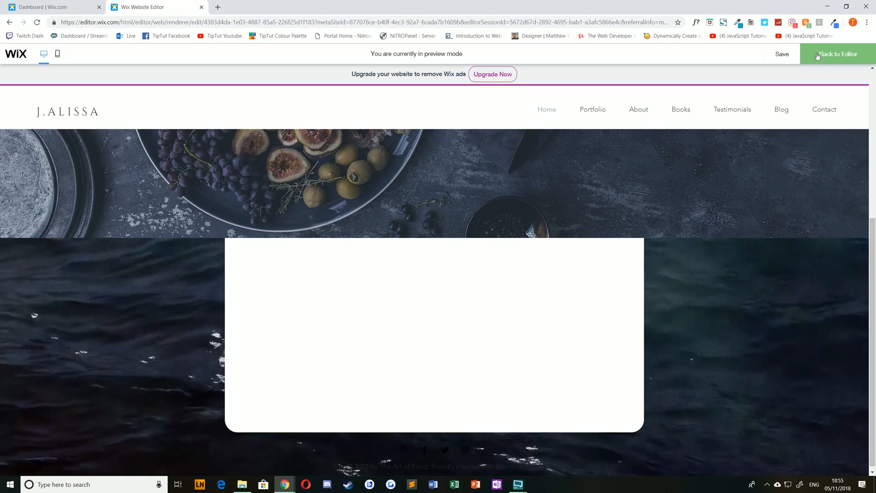
# Return to the editor and reopen the page background options.
pyautogui.click(837, 54)
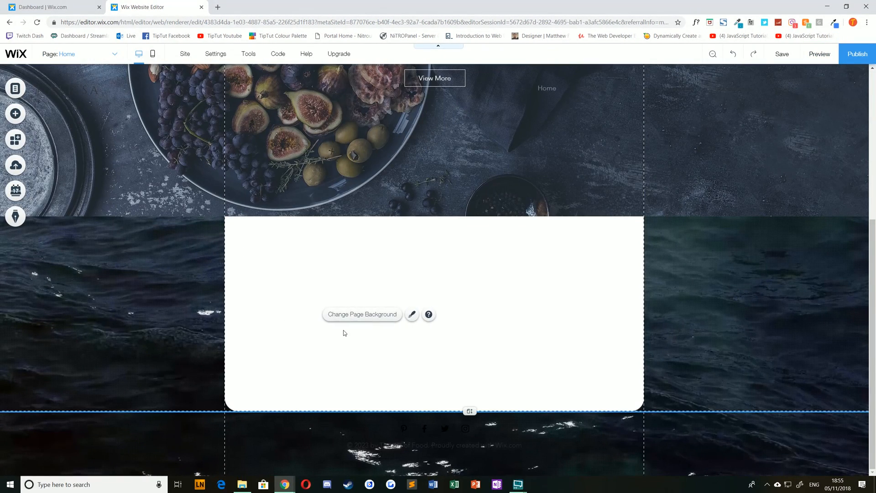
pyautogui.click(361, 314)
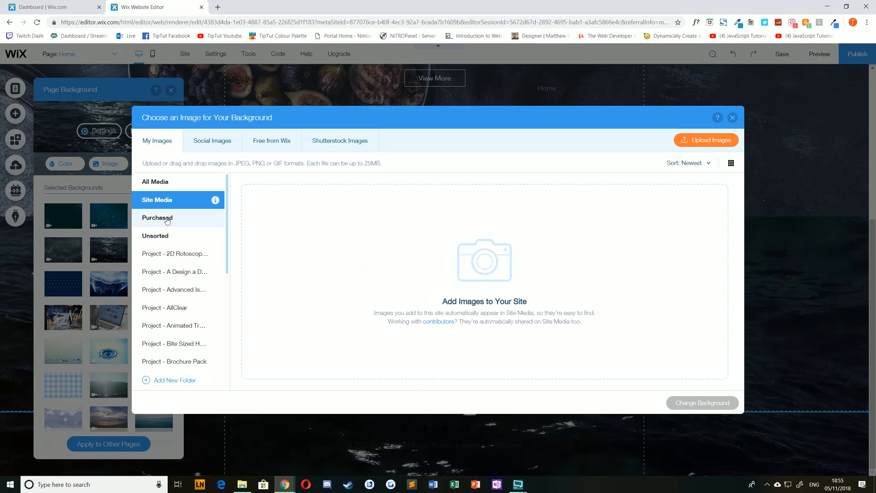
pyautogui.moveTo(279, 176)
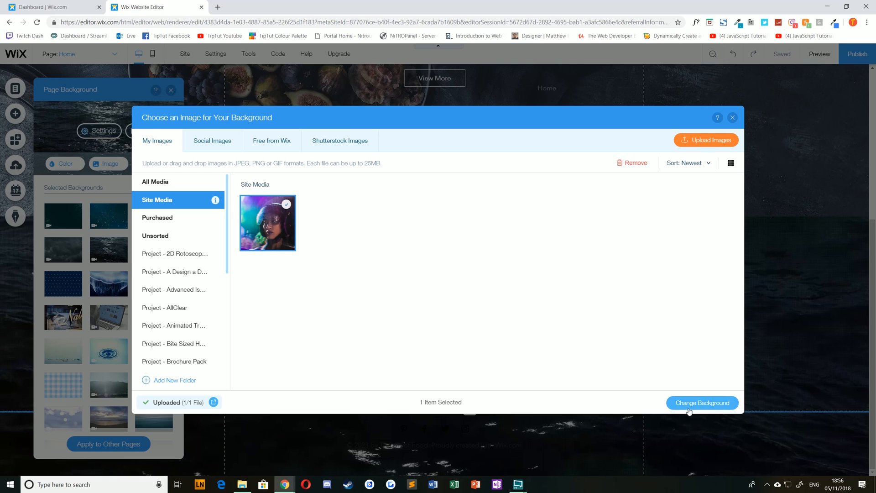
# Set the uploaded purple-and-teal portrait photo as the page background.
pyautogui.click(700, 402)
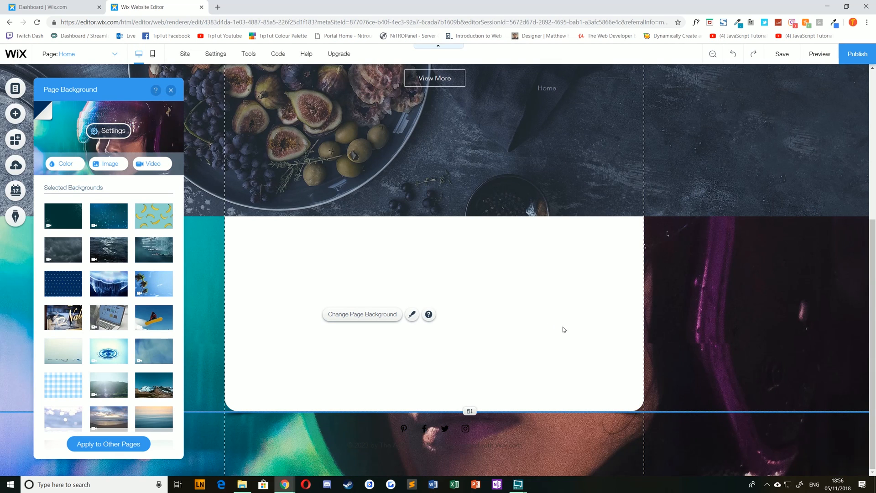
pyautogui.moveTo(739, 366)
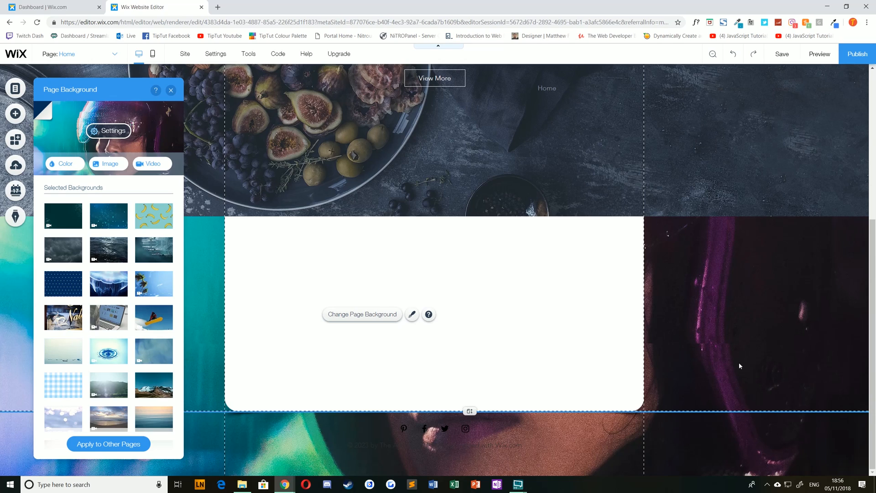
pyautogui.moveTo(300, 261)
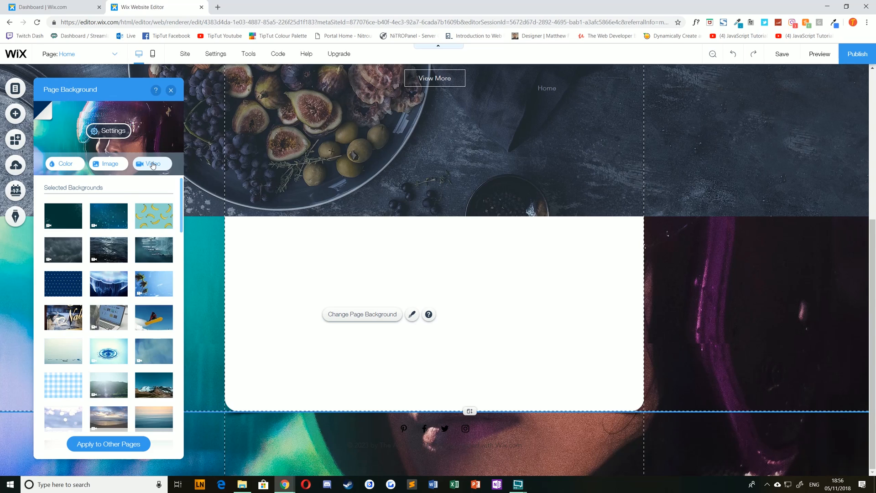
# Upload beach.mp4 as a video background from the stock files folder and dismiss the upload summary.
pyautogui.click(151, 163)
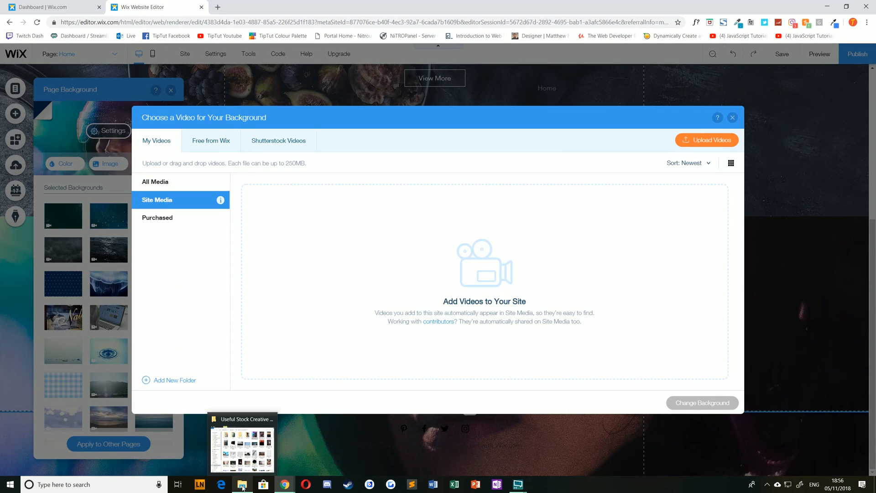
pyautogui.click(241, 443)
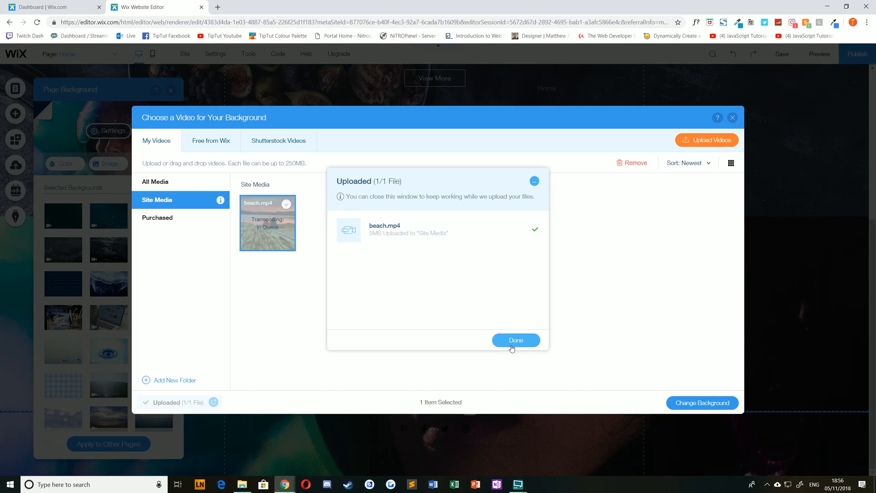
pyautogui.click(515, 340)
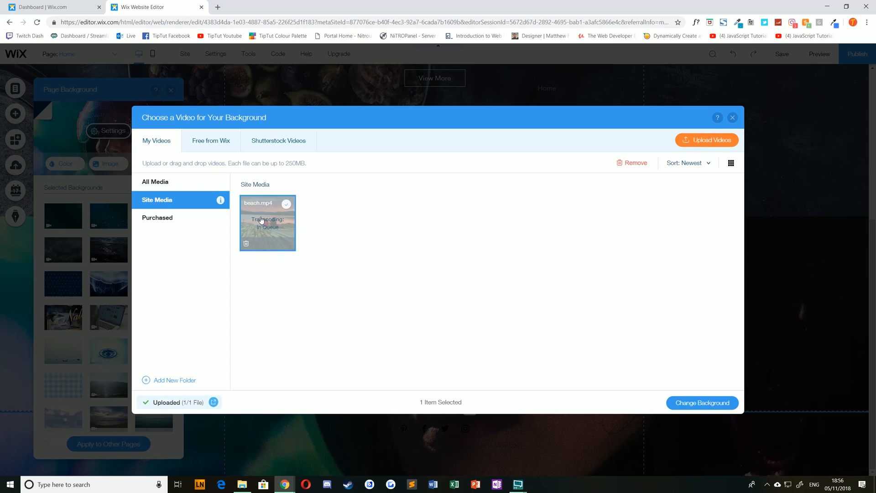
pyautogui.moveTo(514, 368)
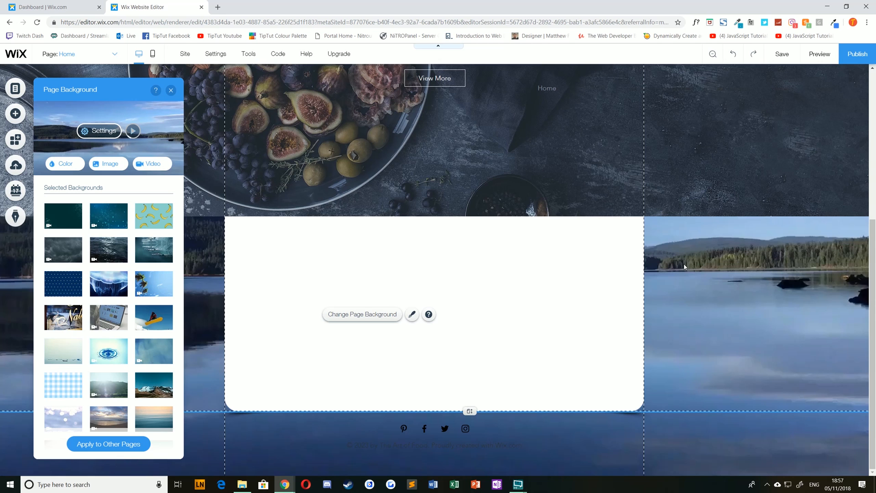
pyautogui.moveTo(786, 248)
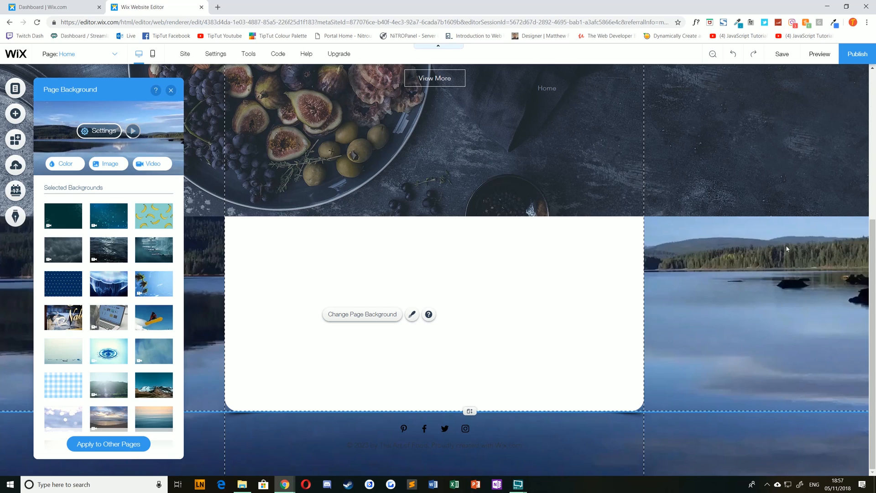
pyautogui.moveTo(699, 290)
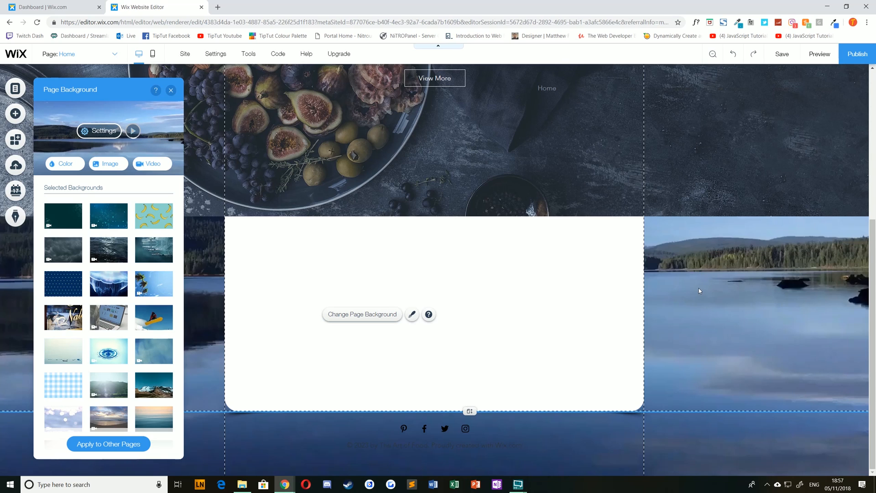